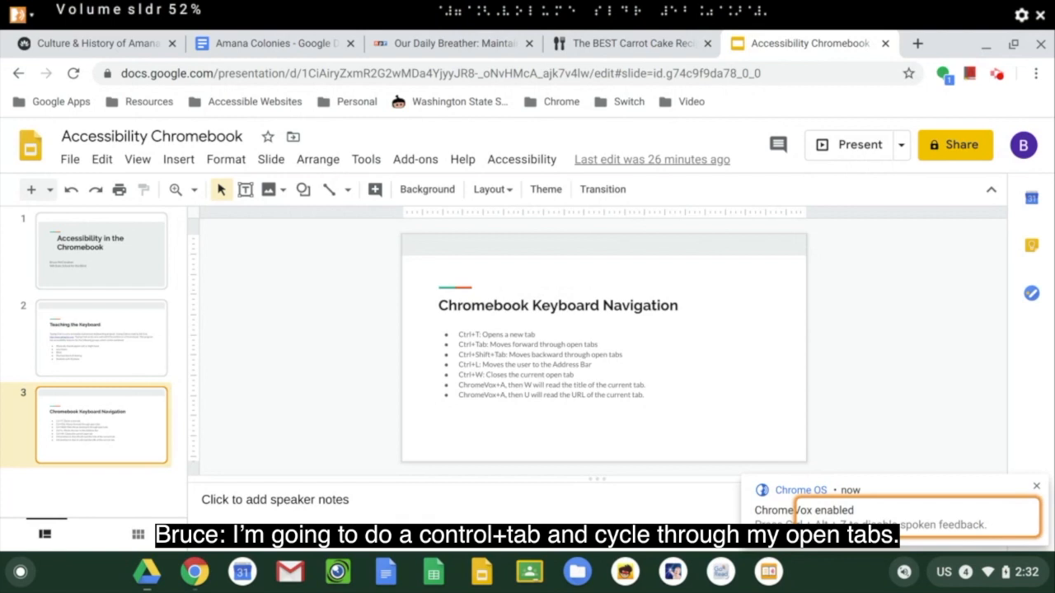
# Move forward tab by tab — Amana Colonies document, Our Daily Breather article — to the carrot cake recipe
pyautogui.press('ctrl+Tab')
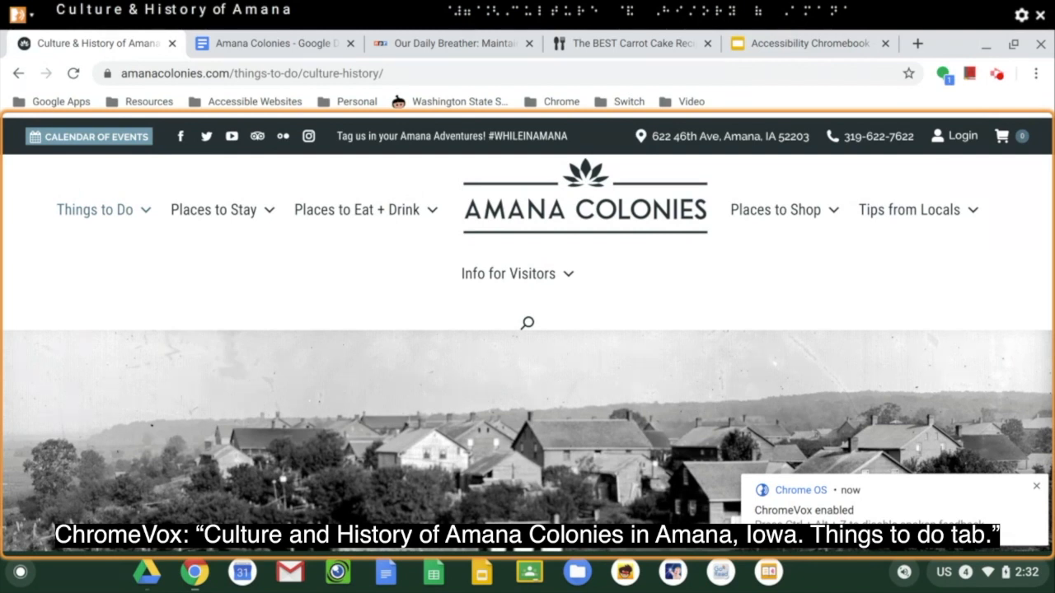
pyautogui.click(273, 43)
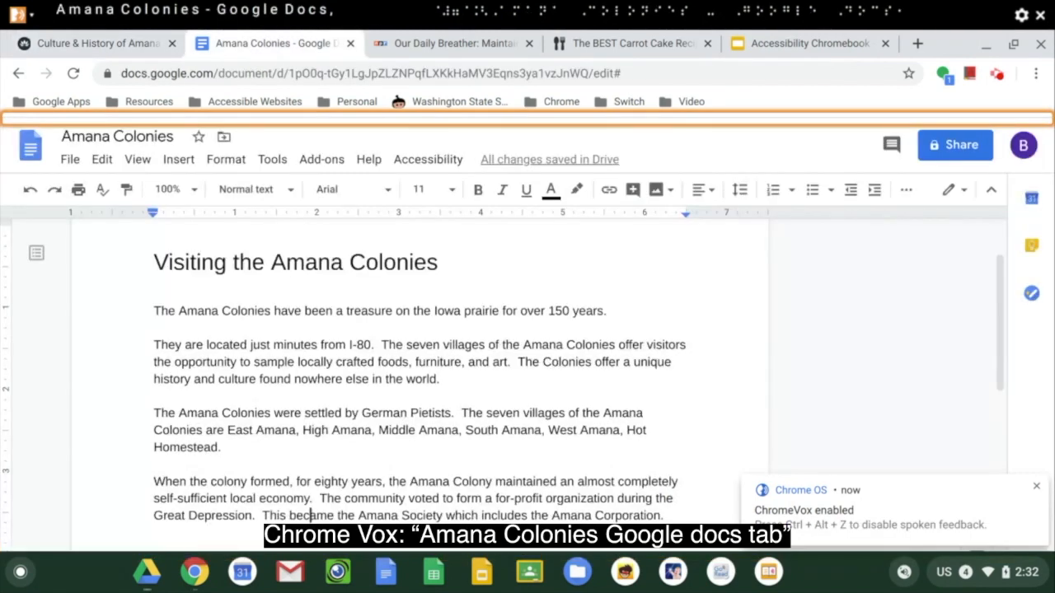
pyautogui.click(452, 42)
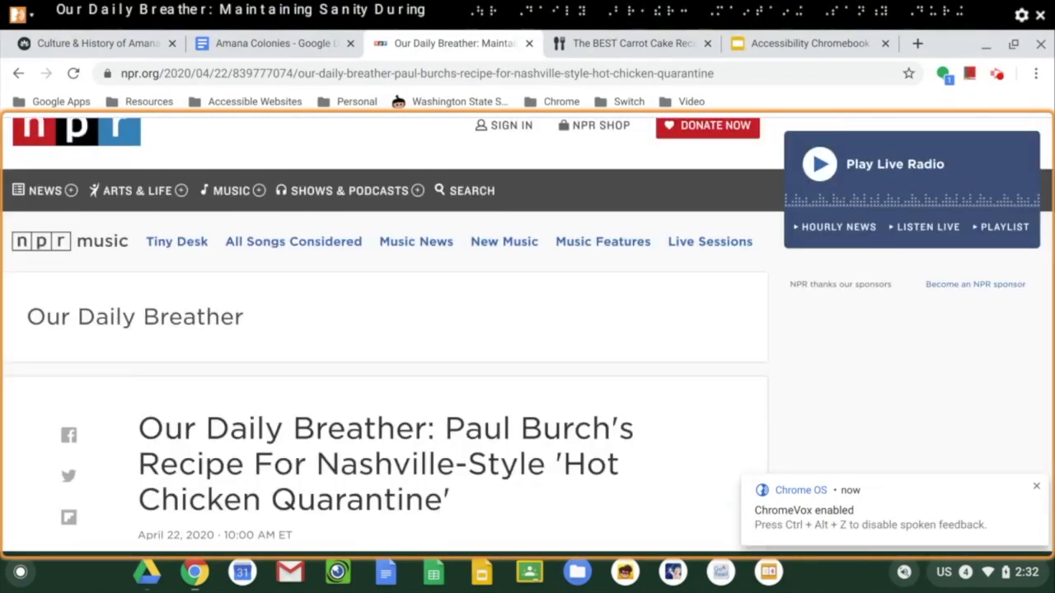
pyautogui.click(631, 43)
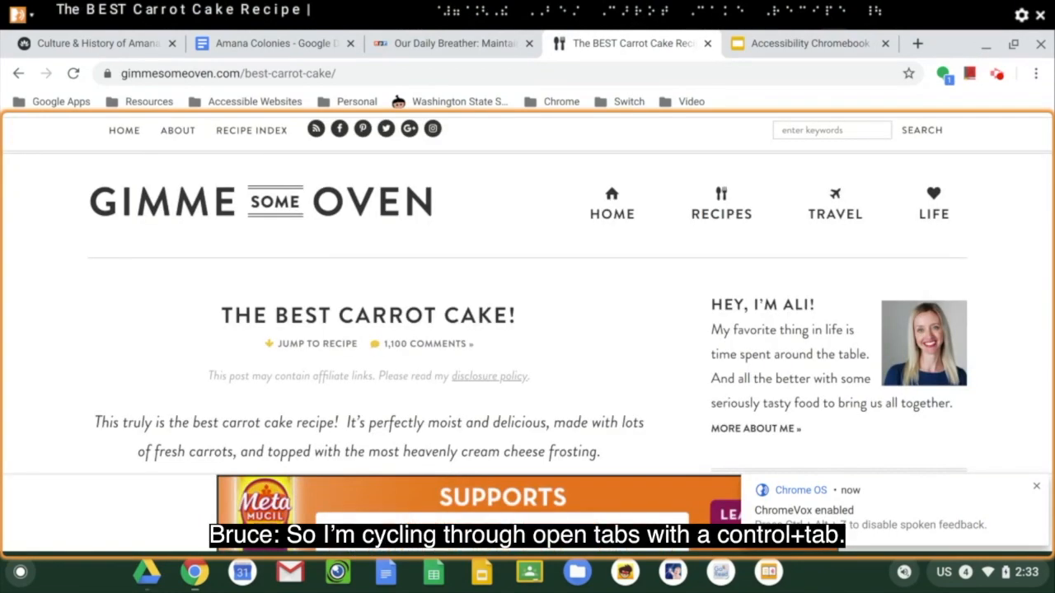
pyautogui.press('ctrl+shift+tab')
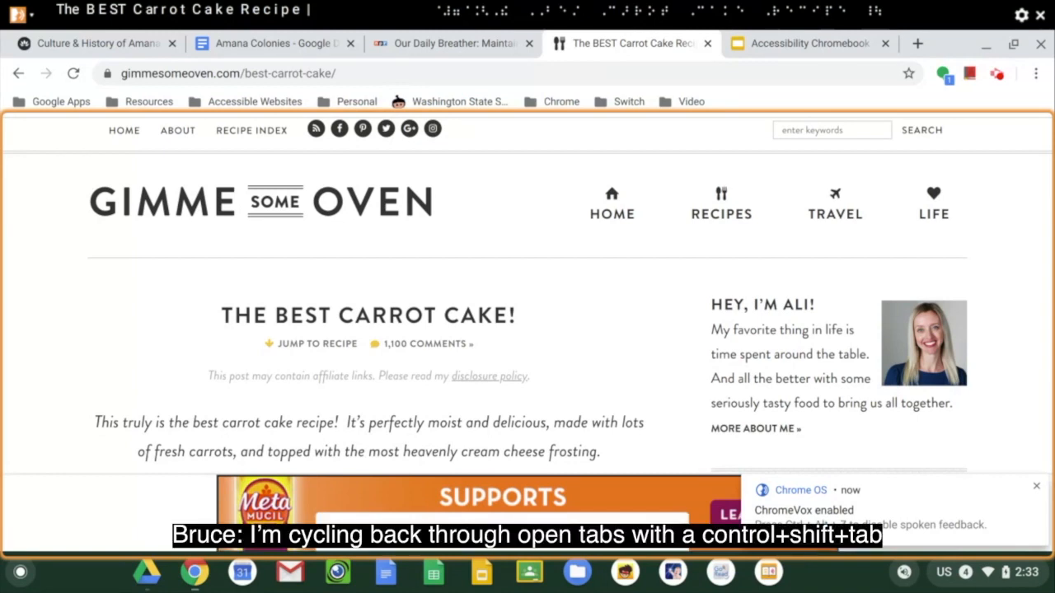
# Step back one tab with Ctrl+Shift+Tab to return to the Amana Colonies document
pyautogui.press('ctrl+shift+tab')
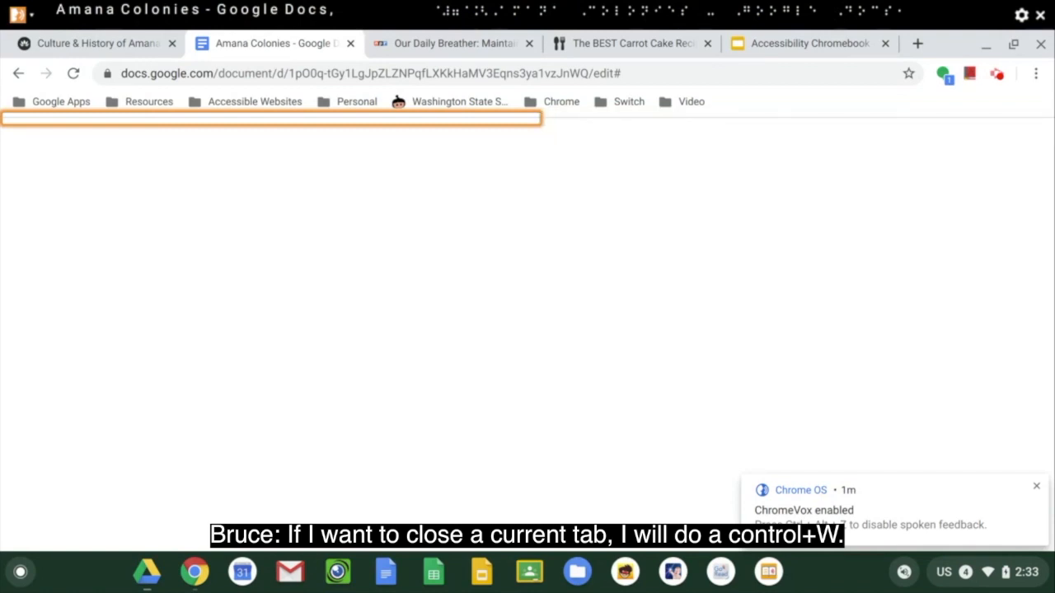
# Close the Amana Colonies document tab with Ctrl+W, leaving Our Daily Breather active
pyautogui.press('ctrl+w')
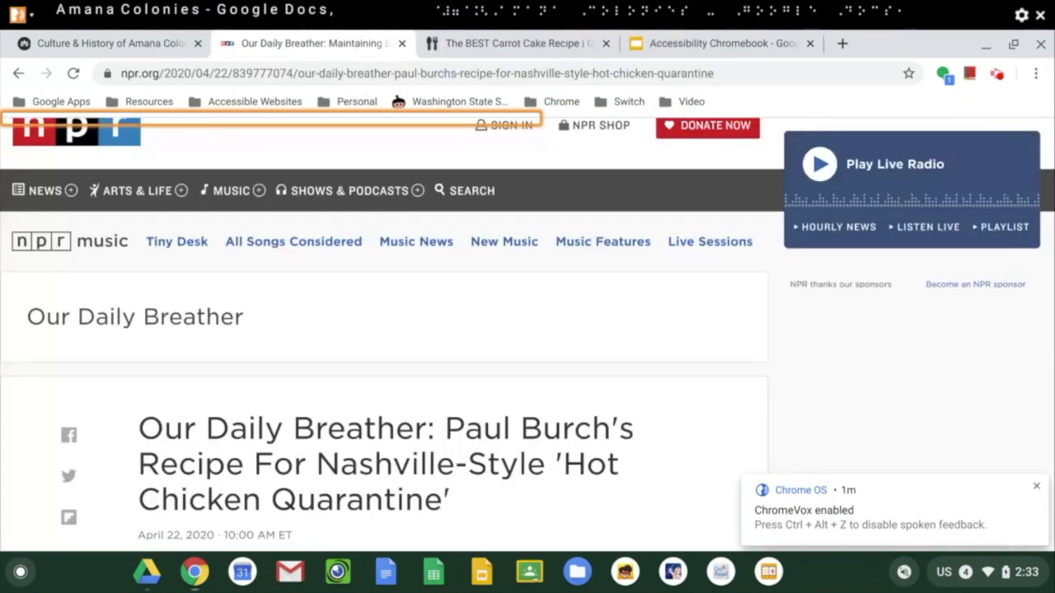